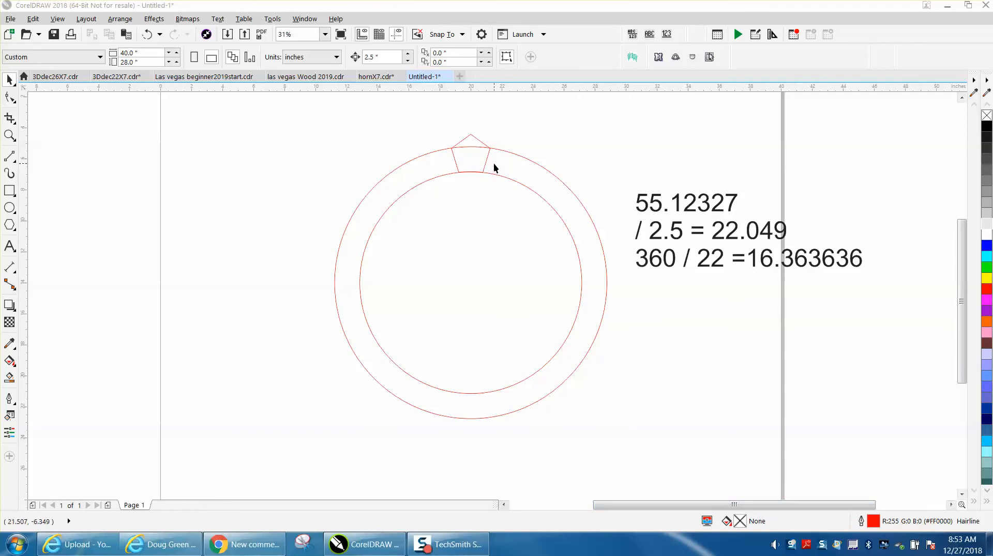
pyautogui.moveTo(456, 157)
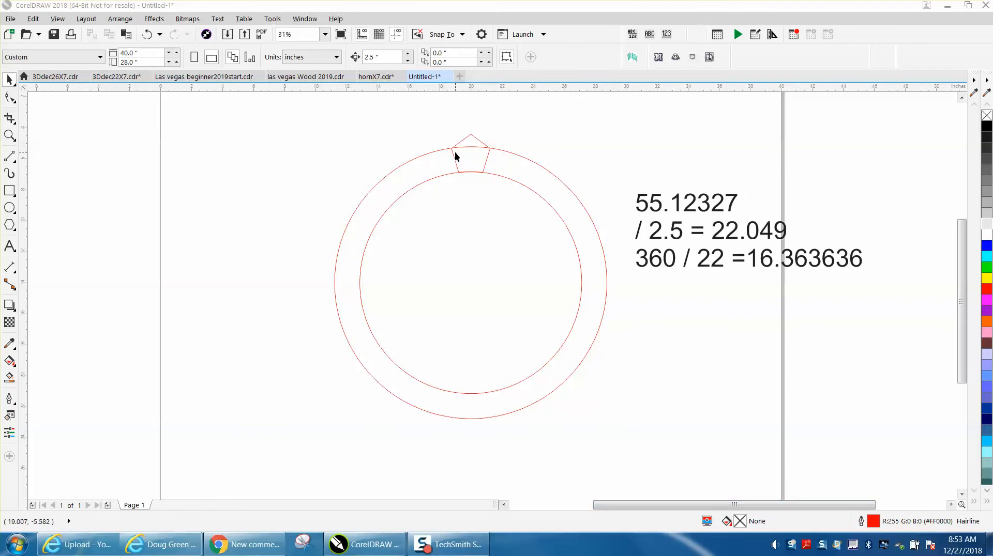
# - Select the outer circle and view its Object Properties, showing a 55.12327-inch curve length
pyautogui.click(455, 157)
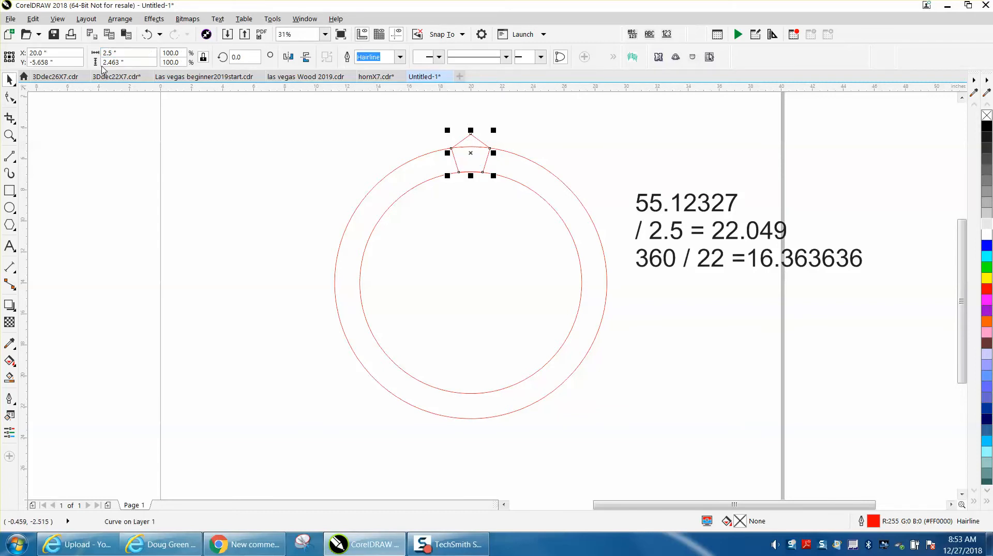
pyautogui.moveTo(665, 213)
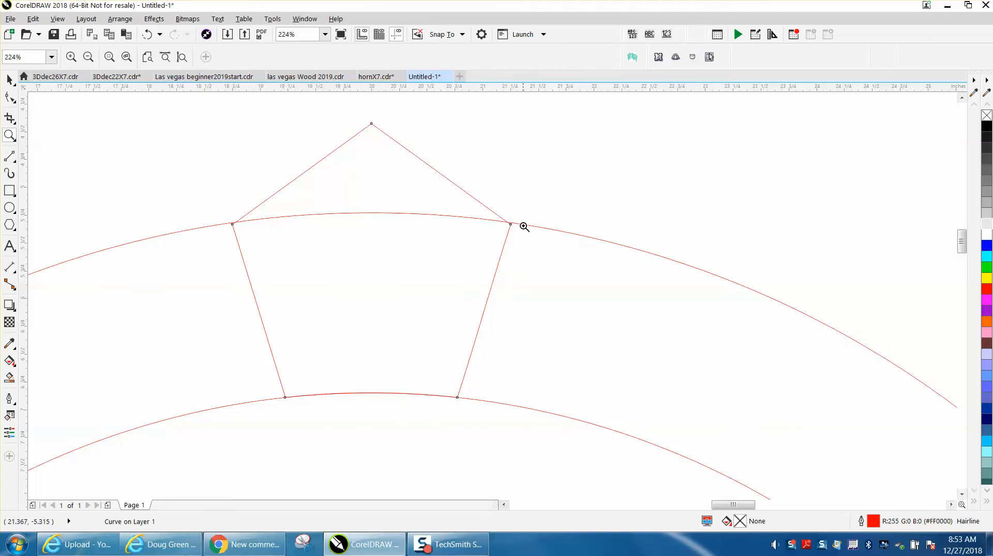
pyautogui.moveTo(511, 227)
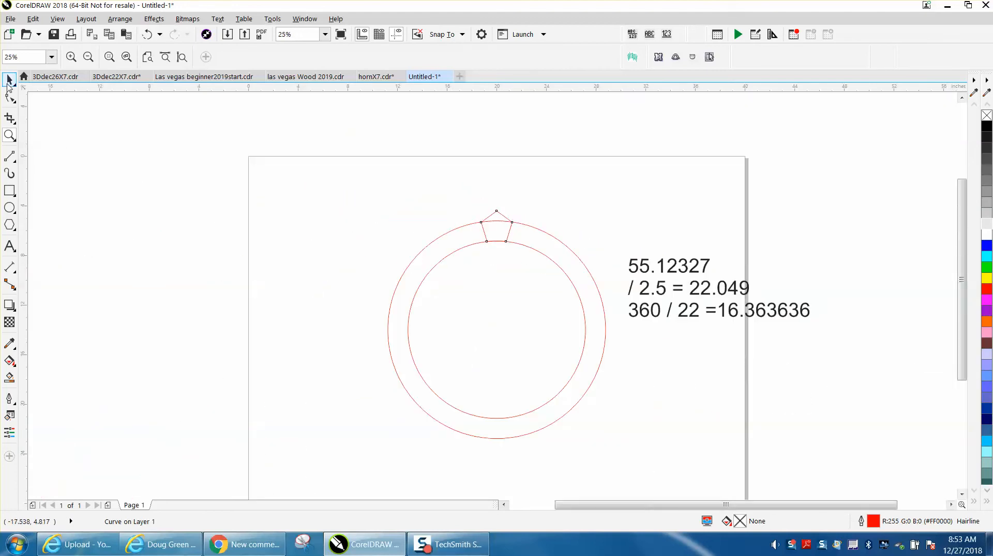
pyautogui.click(468, 225)
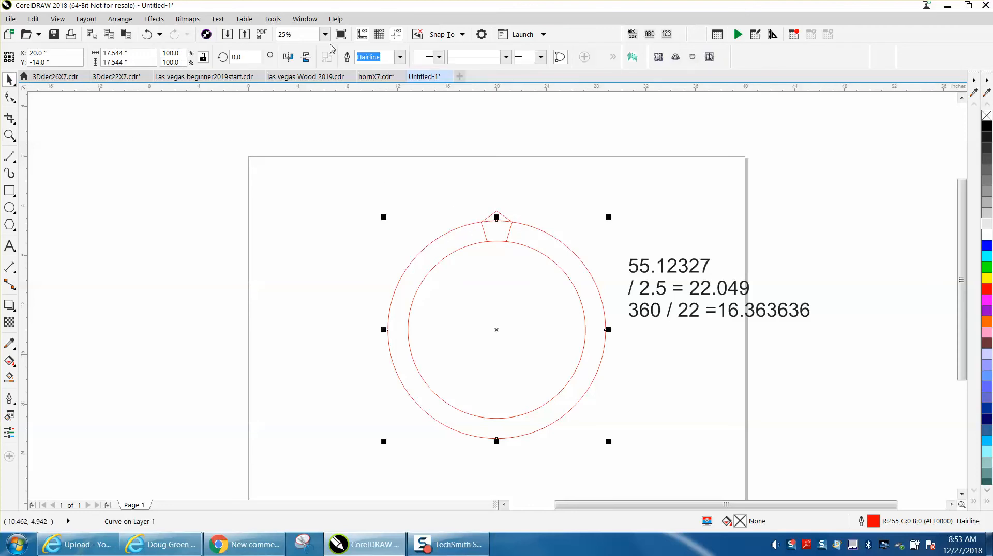
pyautogui.click(304, 18)
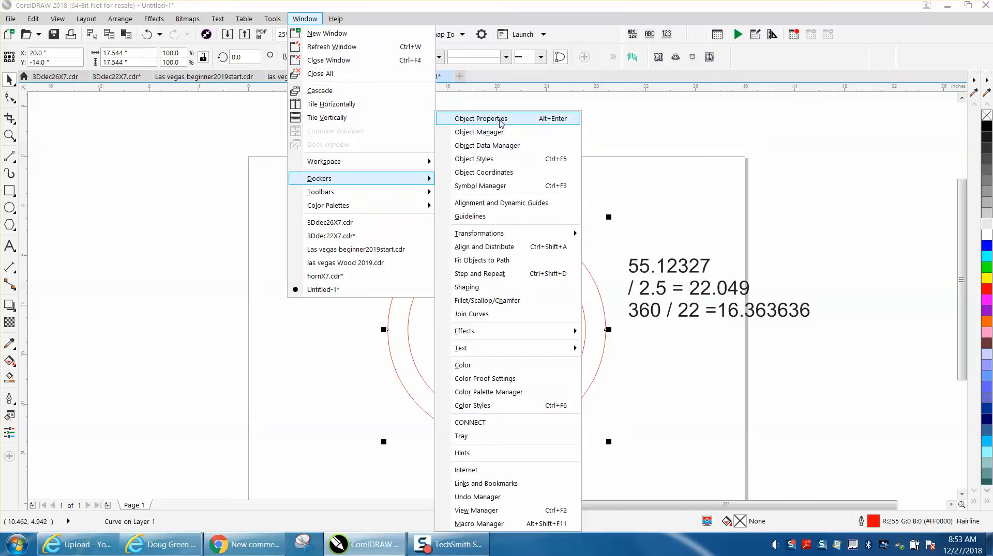
pyautogui.click(480, 119)
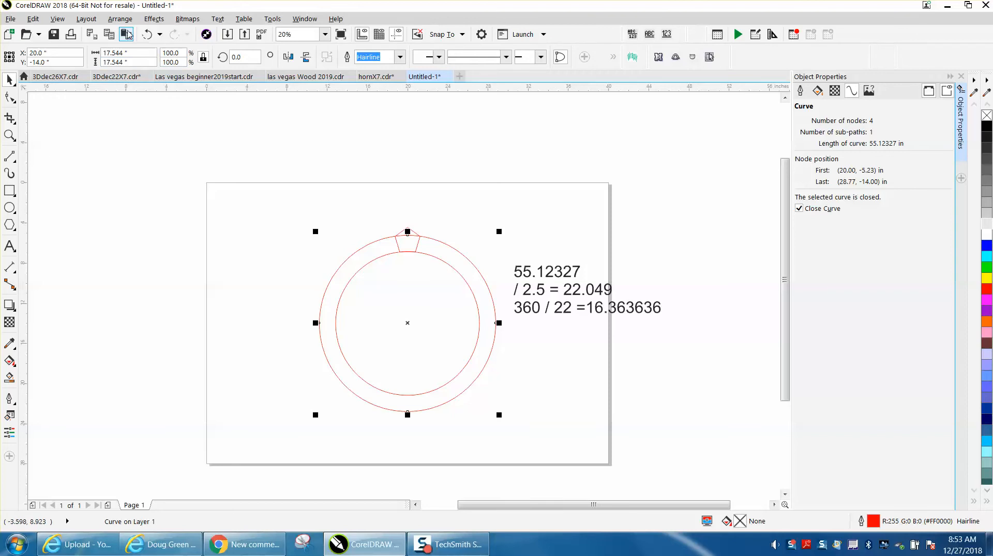
# - Place the pentagon atop the ring, note the 22.049 and 16.363636 calculations, and deselect
pyautogui.click(120, 18)
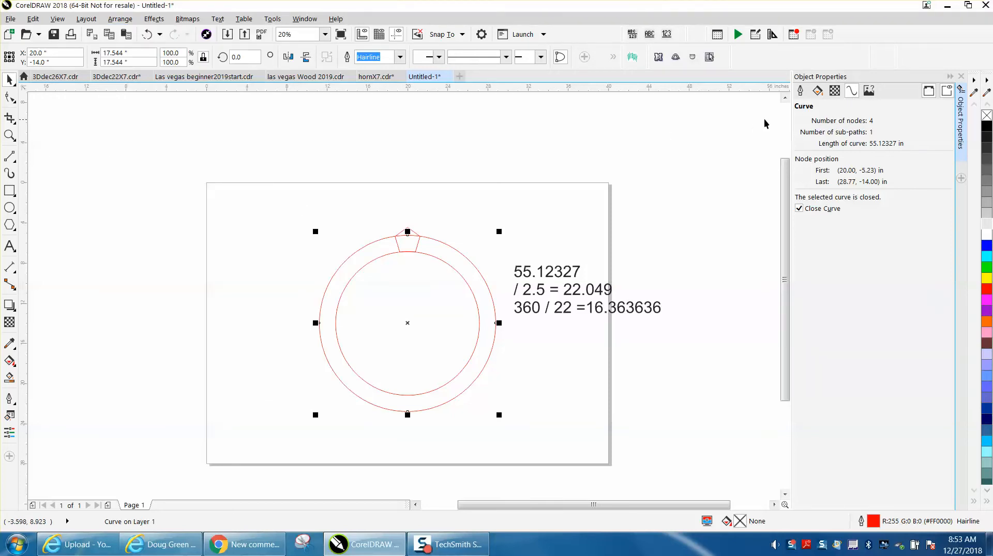
pyautogui.moveTo(878, 156)
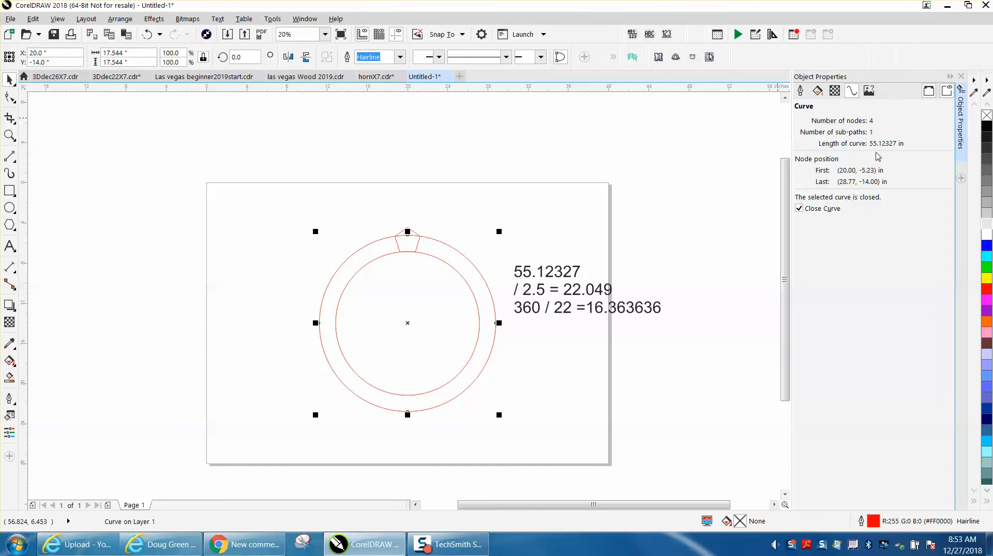
pyautogui.moveTo(874, 151)
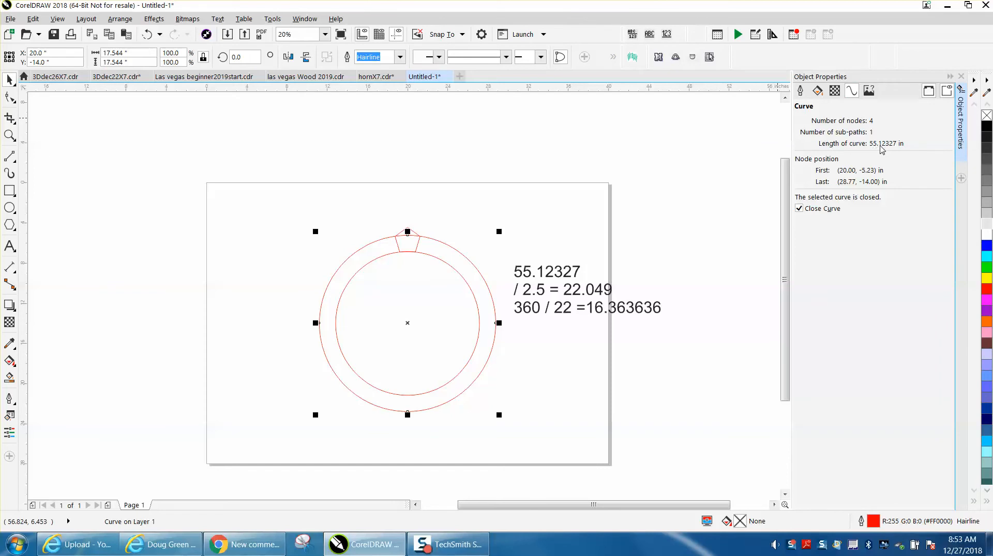
pyautogui.moveTo(803, 171)
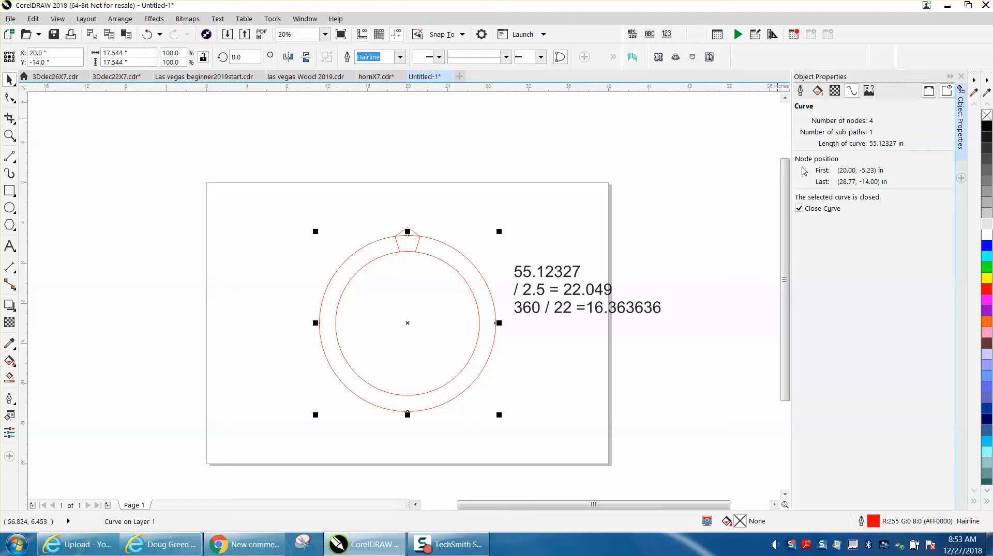
pyautogui.moveTo(557, 283)
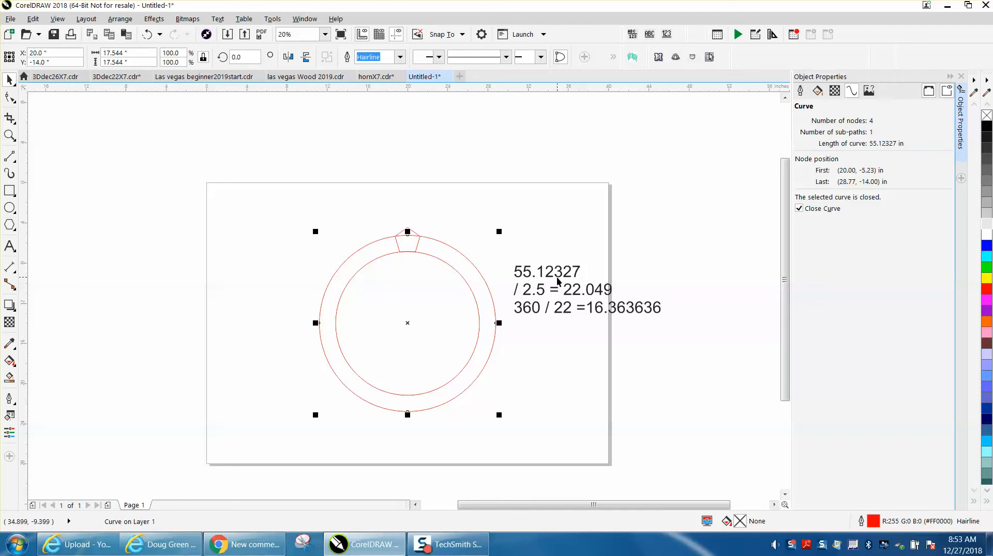
pyautogui.moveTo(441, 268)
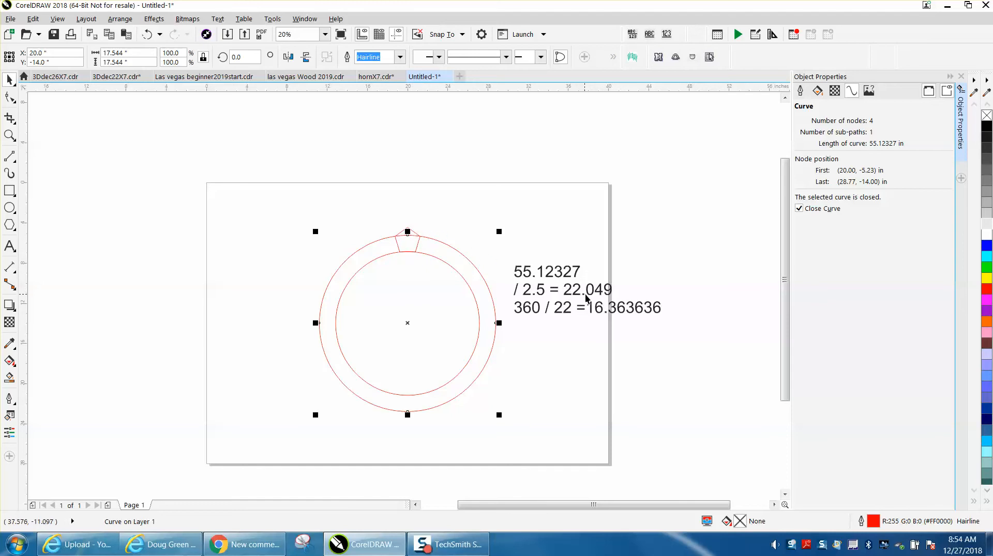
pyautogui.moveTo(610, 283)
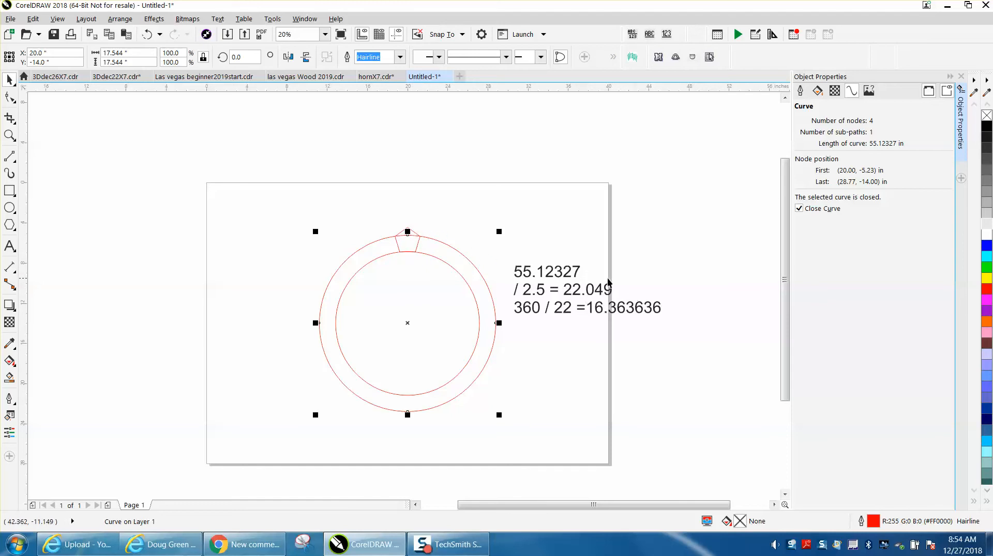
pyautogui.moveTo(523, 317)
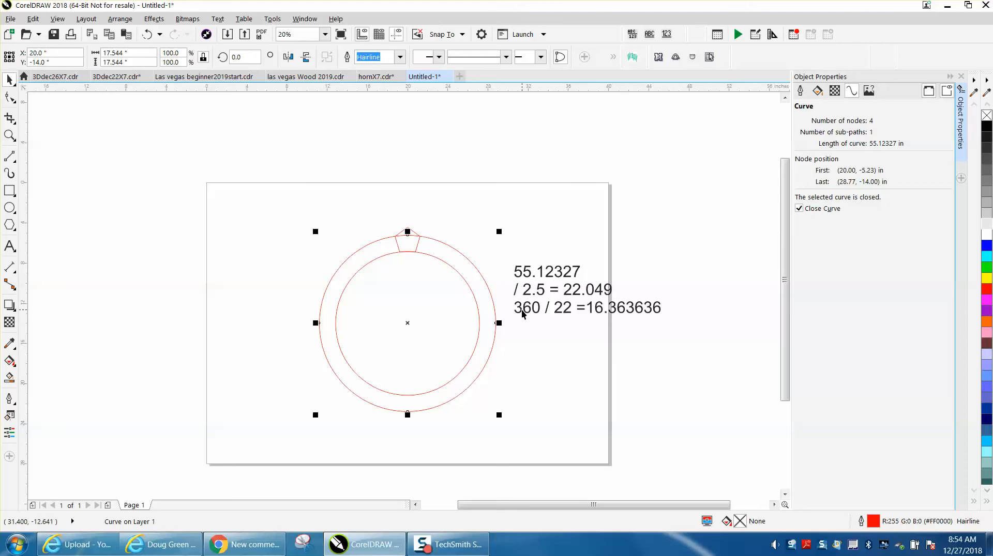
pyautogui.moveTo(527, 327)
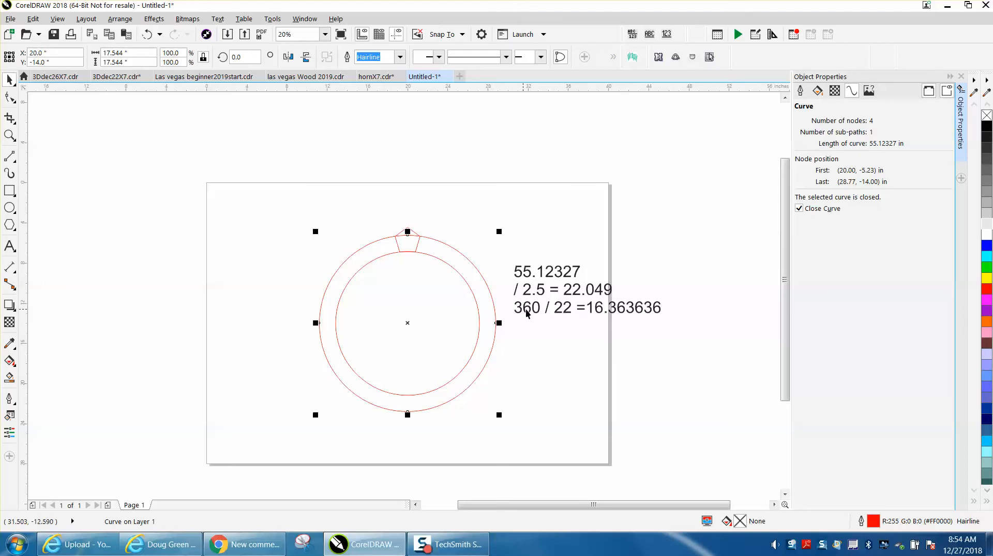
pyautogui.moveTo(593, 318)
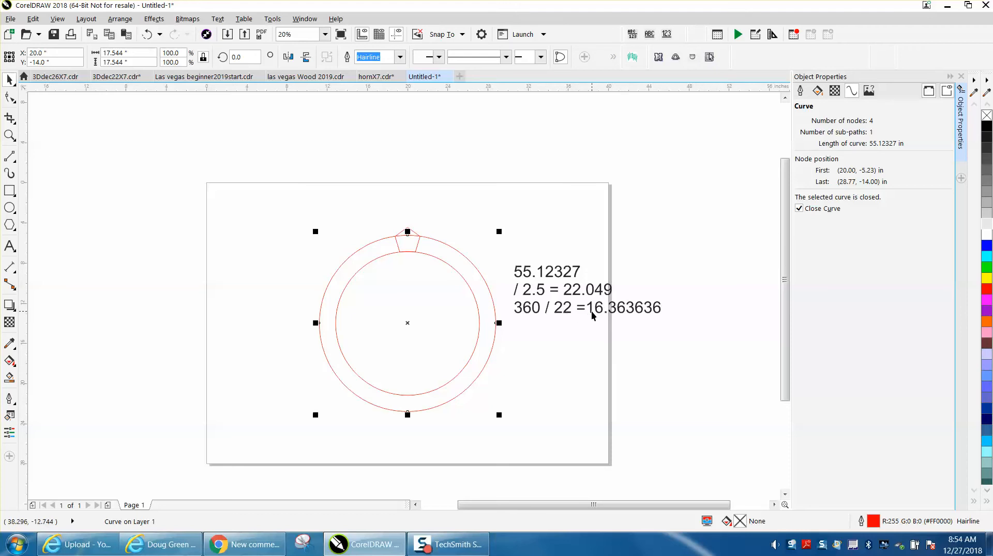
pyautogui.moveTo(645, 319)
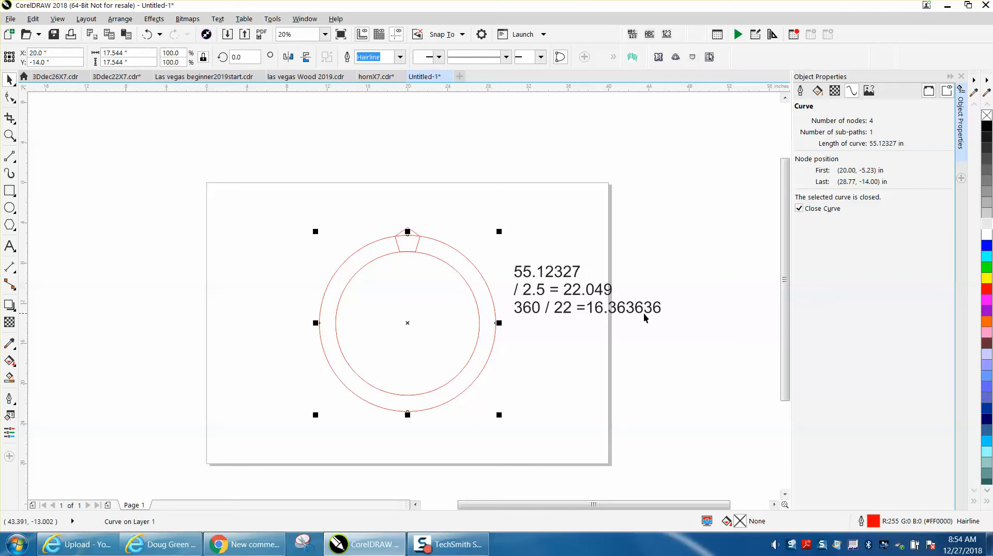
pyautogui.click(451, 186)
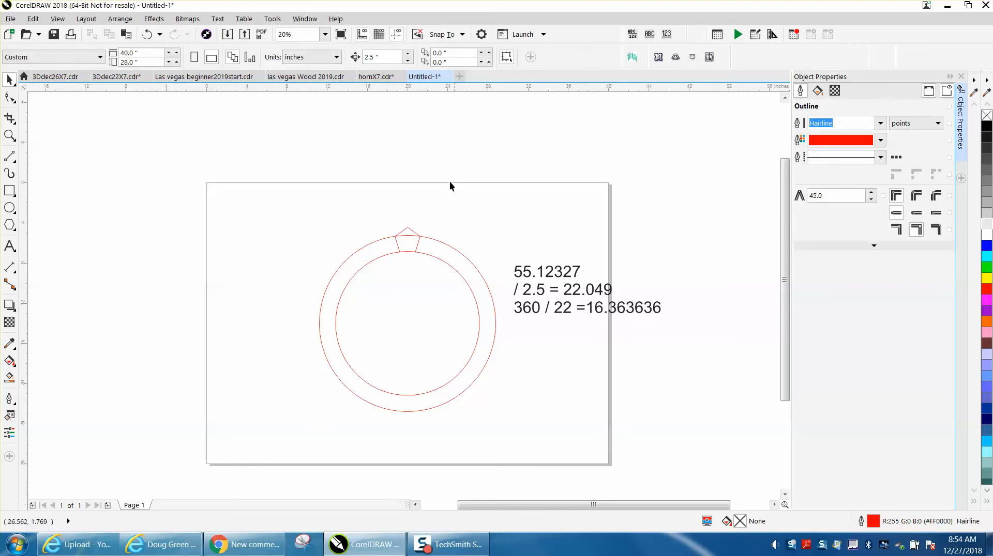
pyautogui.click(9, 135)
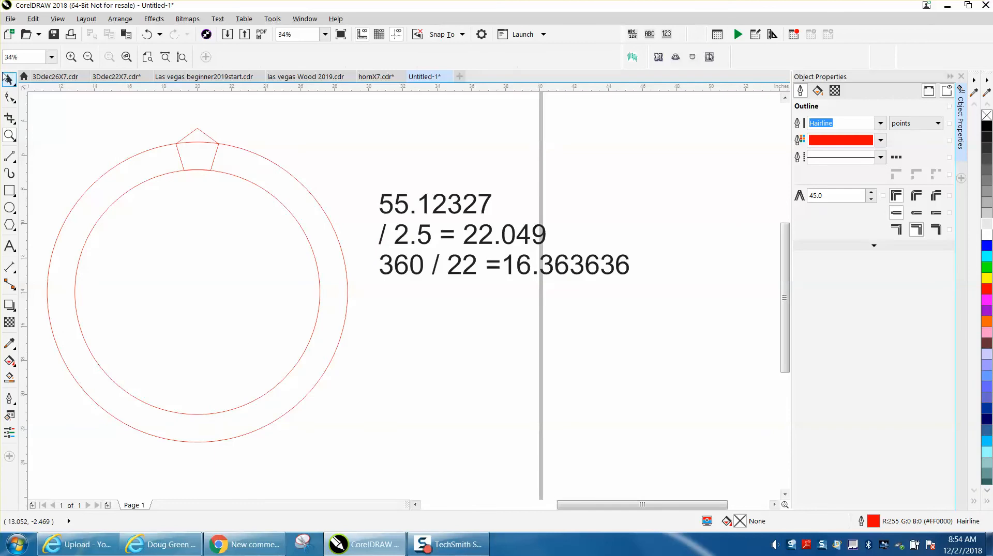
# - Rotate-duplicate the top pentagon by 16.36° around the circle centre into 22 copies
pyautogui.click(196, 150)
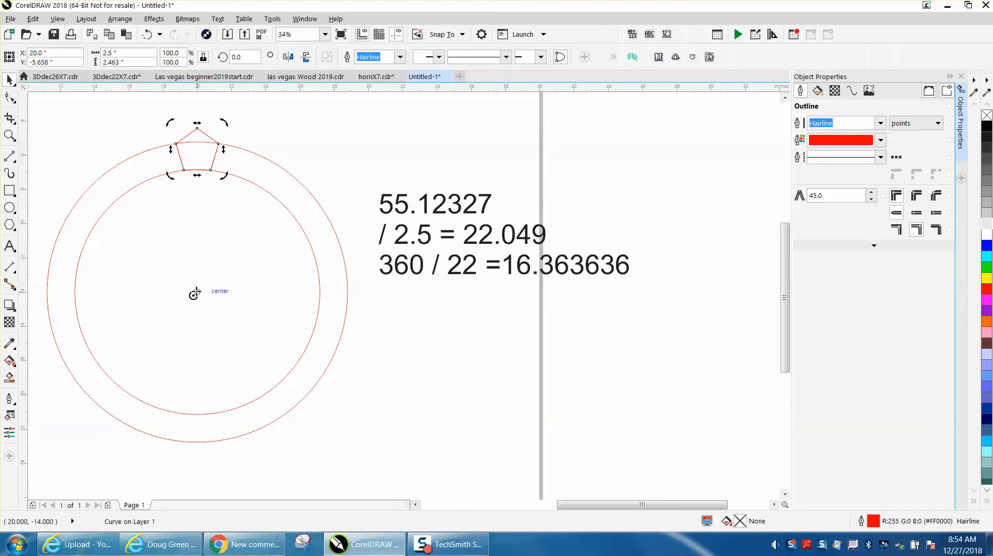
pyautogui.moveTo(304, 189)
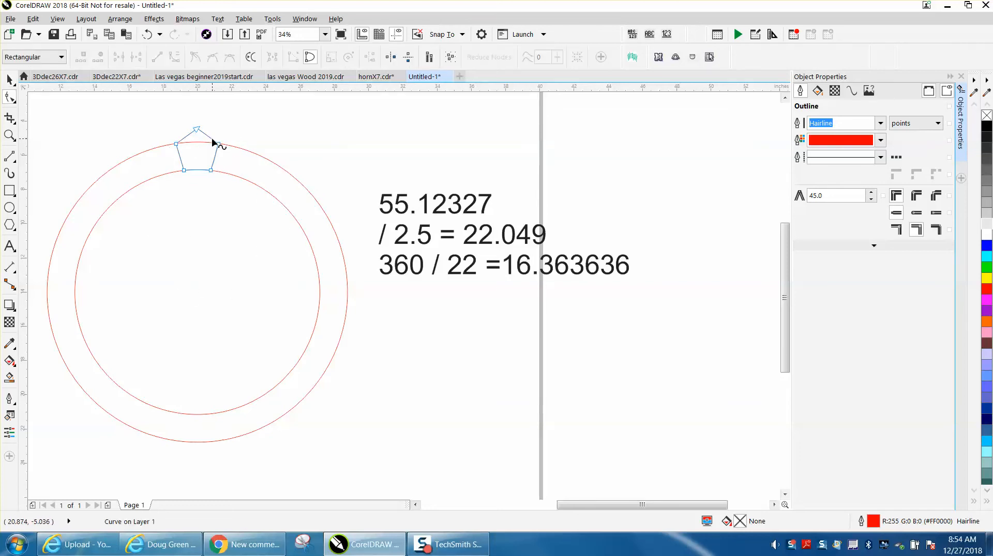
pyautogui.click(197, 150)
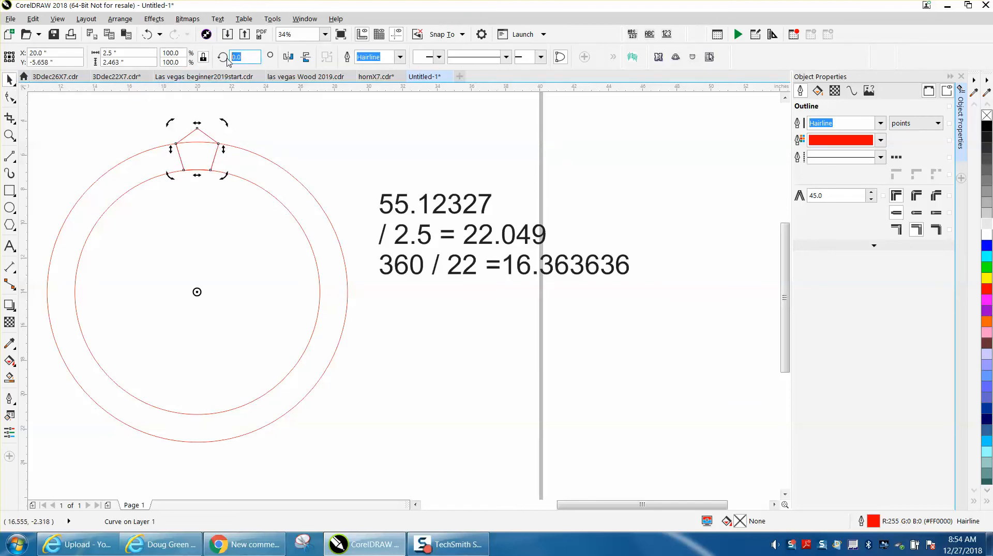
pyautogui.write('16')
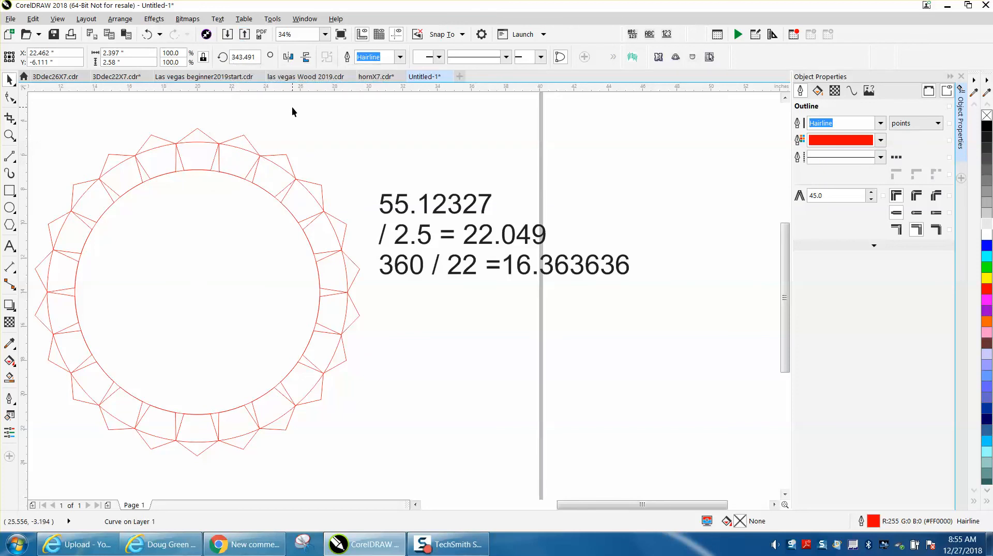
# - Zoom in to inspect where the pentagons meet the two guide circles
pyautogui.click(8, 121)
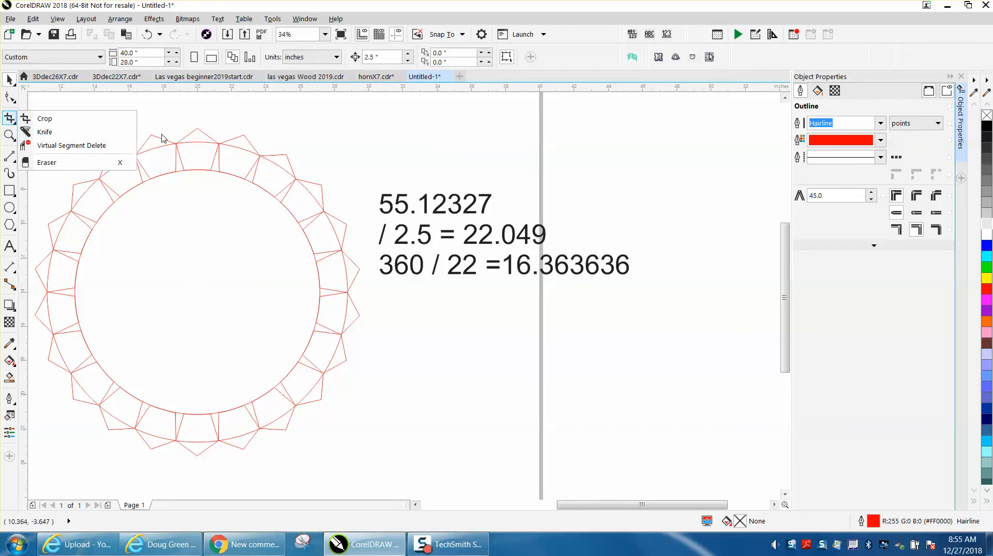
pyautogui.click(9, 135)
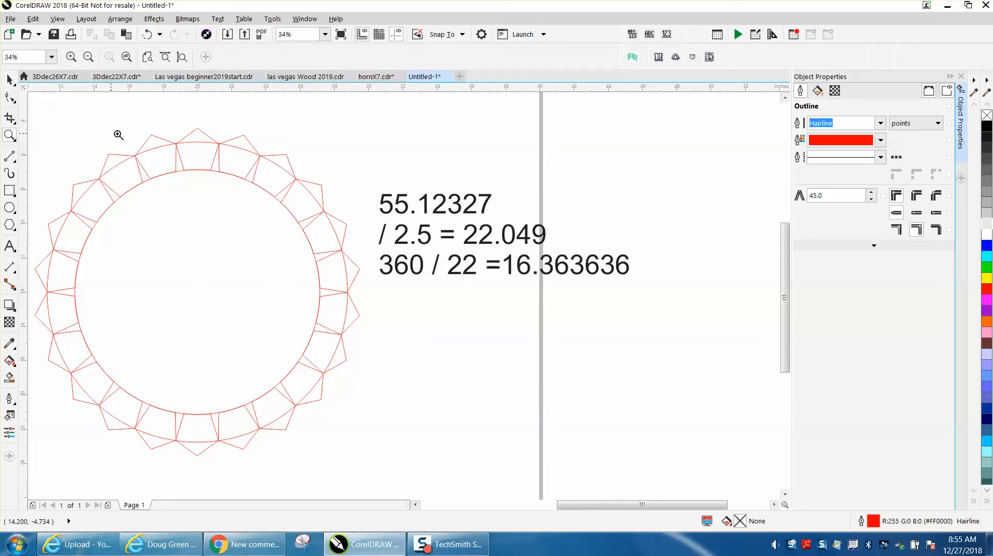
pyautogui.click(119, 135)
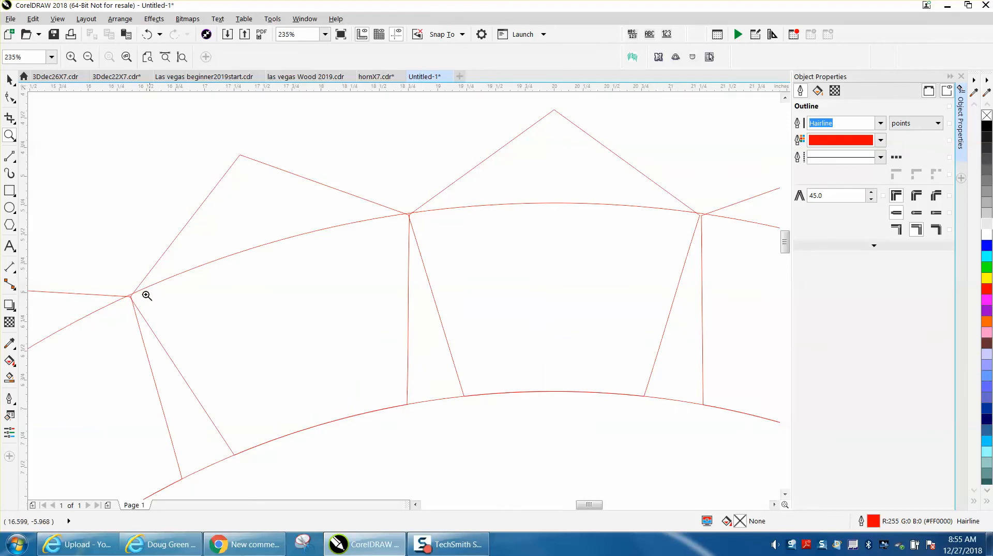
pyautogui.moveTo(412, 217)
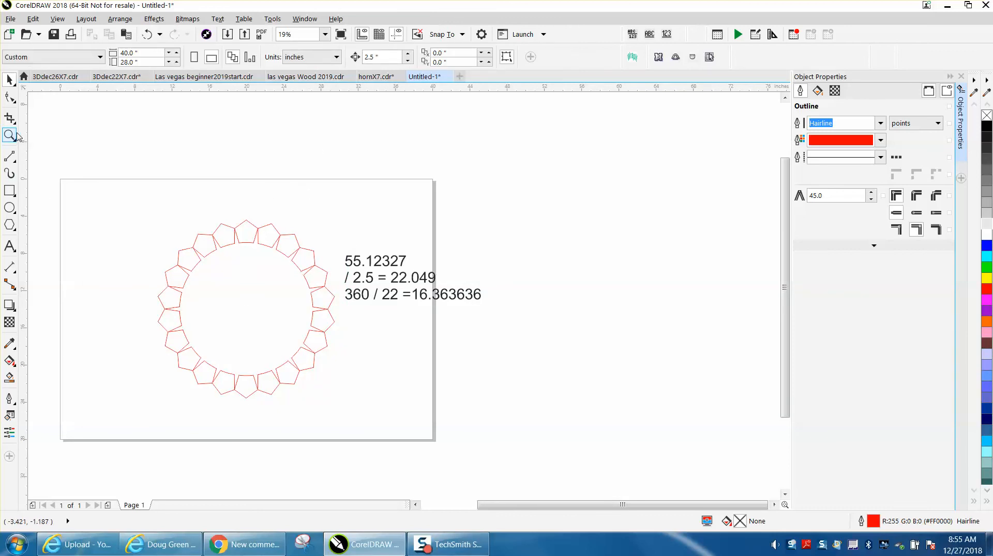
# - Enlarge the view of the pentagon ring
pyautogui.click(291, 171)
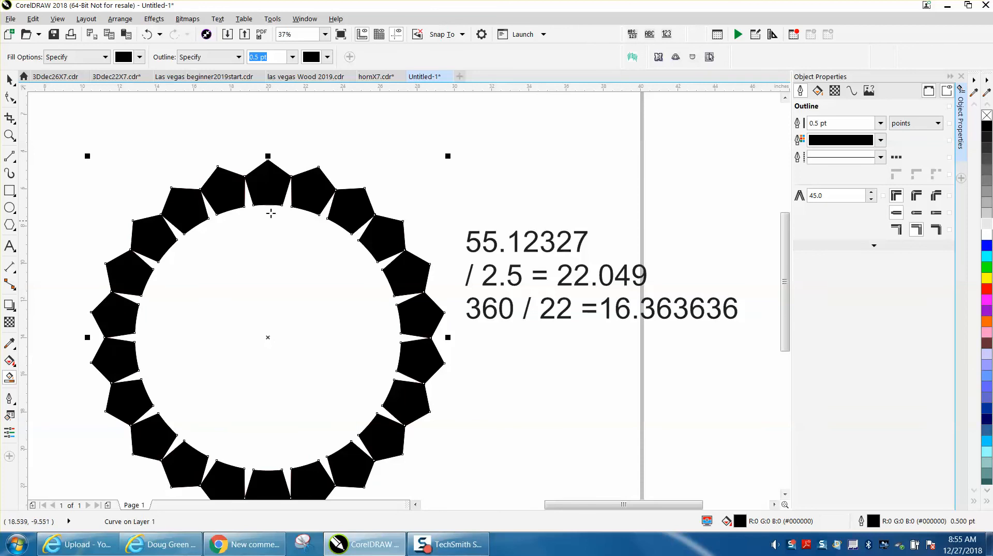
pyautogui.moveTo(226, 118)
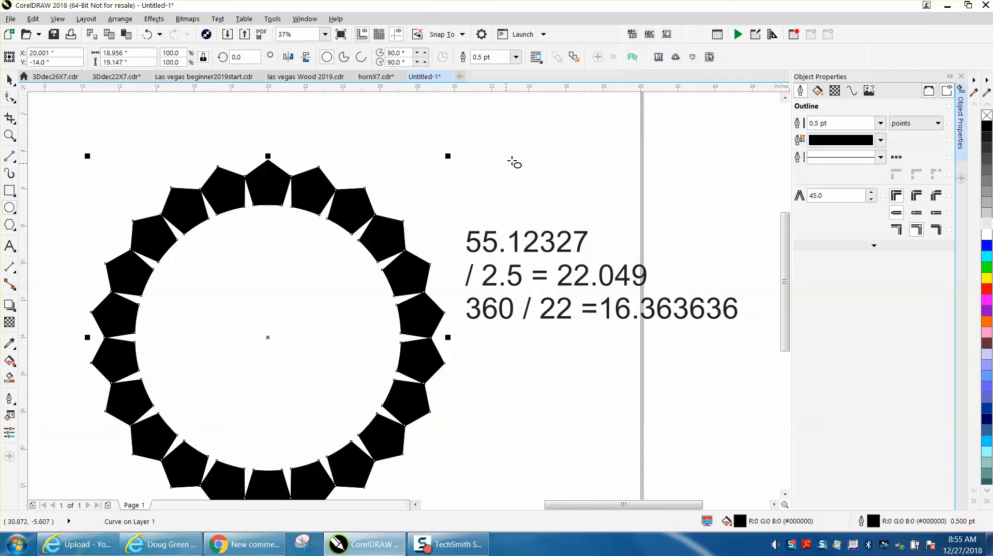
# - Draw a small circle above the notes, convert it to curves, and show its 12.21902-inch length
pyautogui.moveTo(490, 124); pyautogui.dragTo(569, 203)
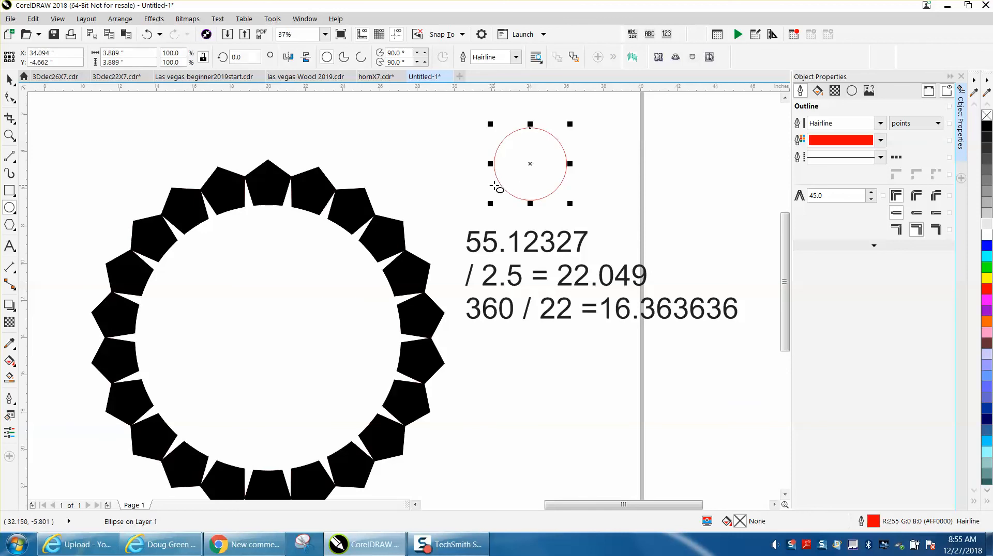
pyautogui.moveTo(493, 177)
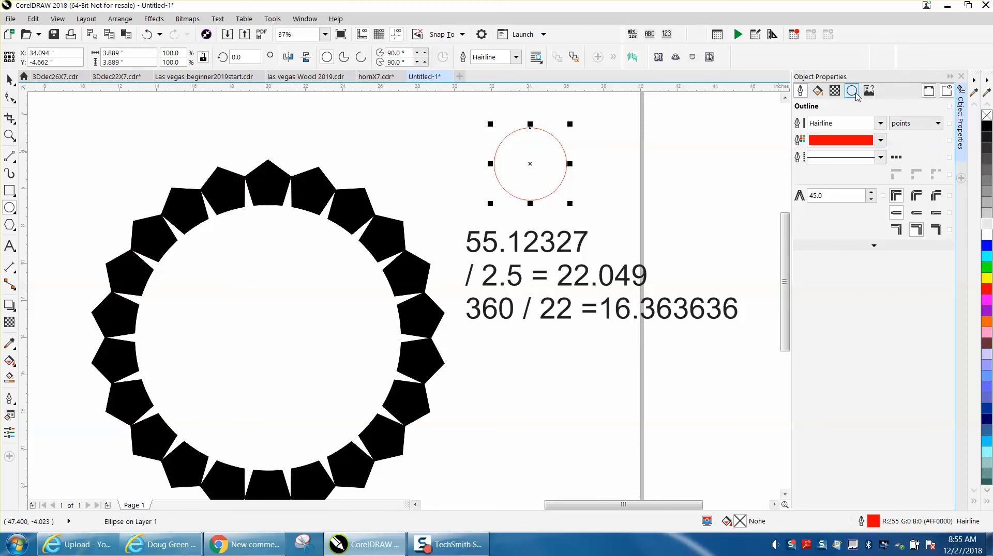
pyautogui.click(120, 18)
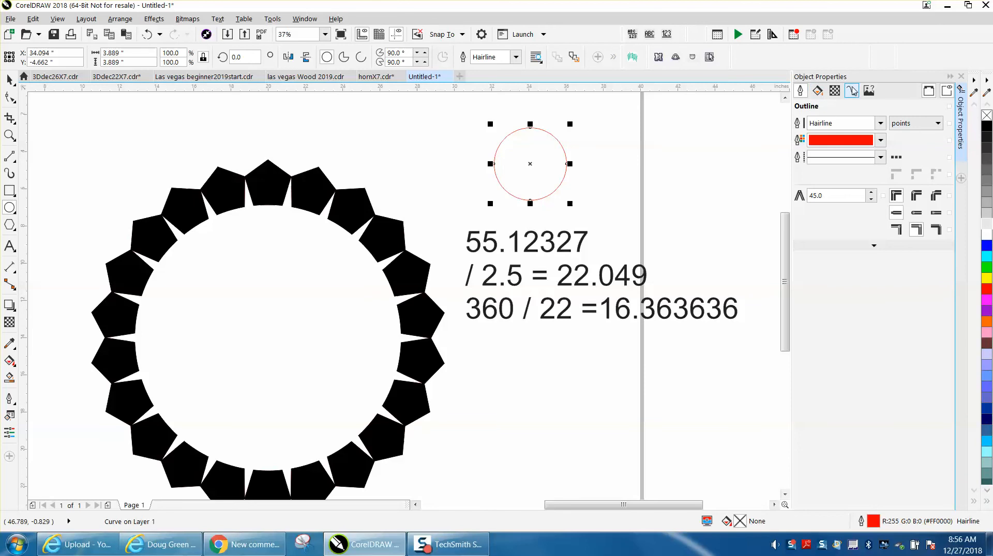
pyautogui.click(851, 91)
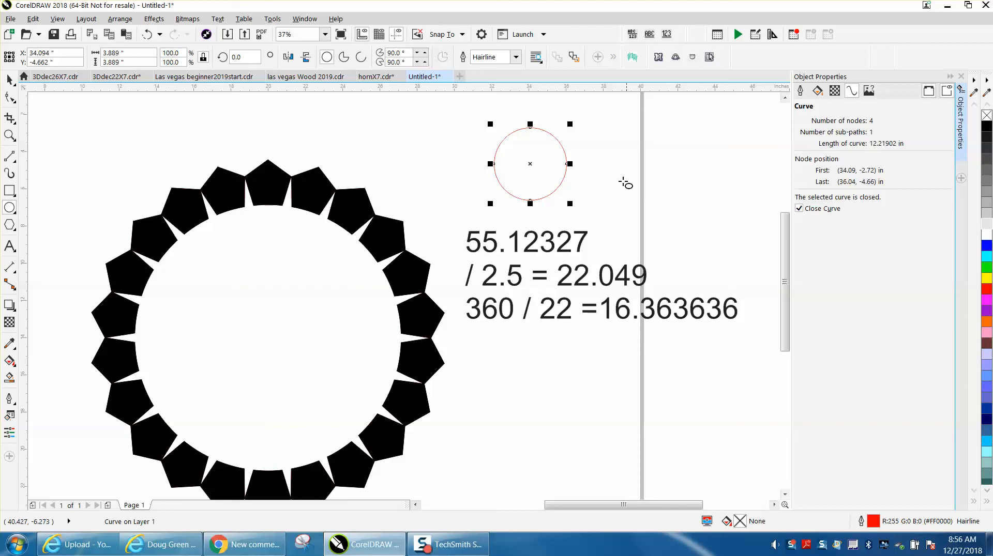
pyautogui.moveTo(494, 189)
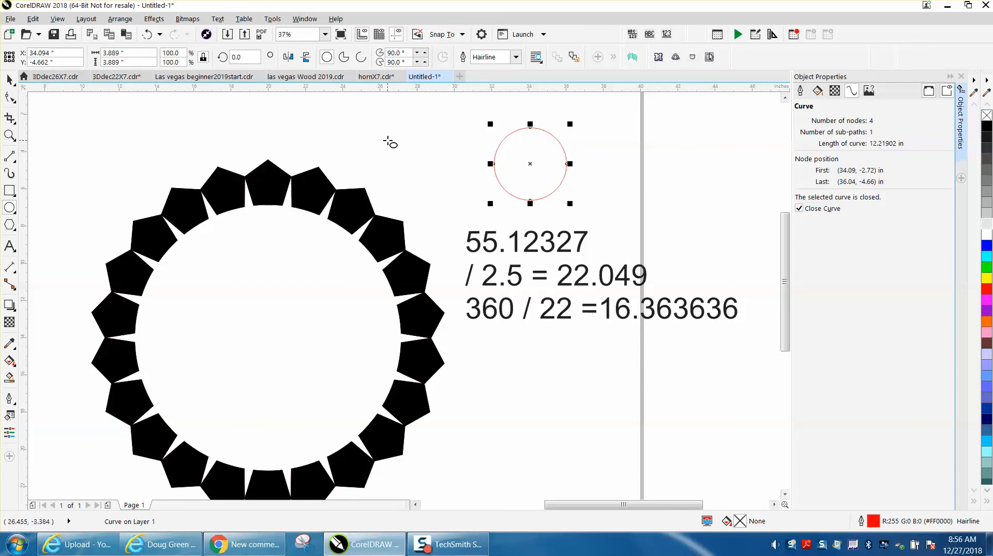
pyautogui.click(124, 62)
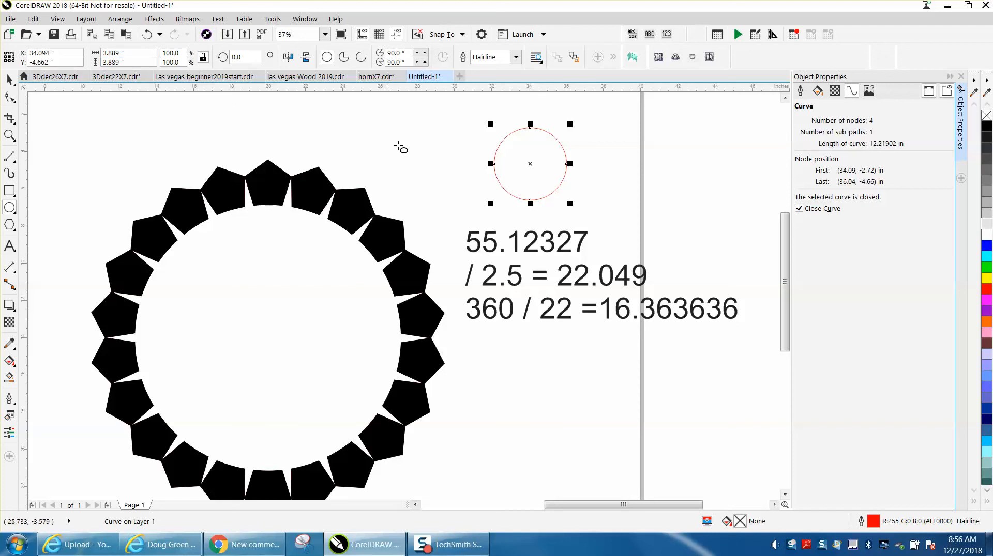
pyautogui.moveTo(430, 170)
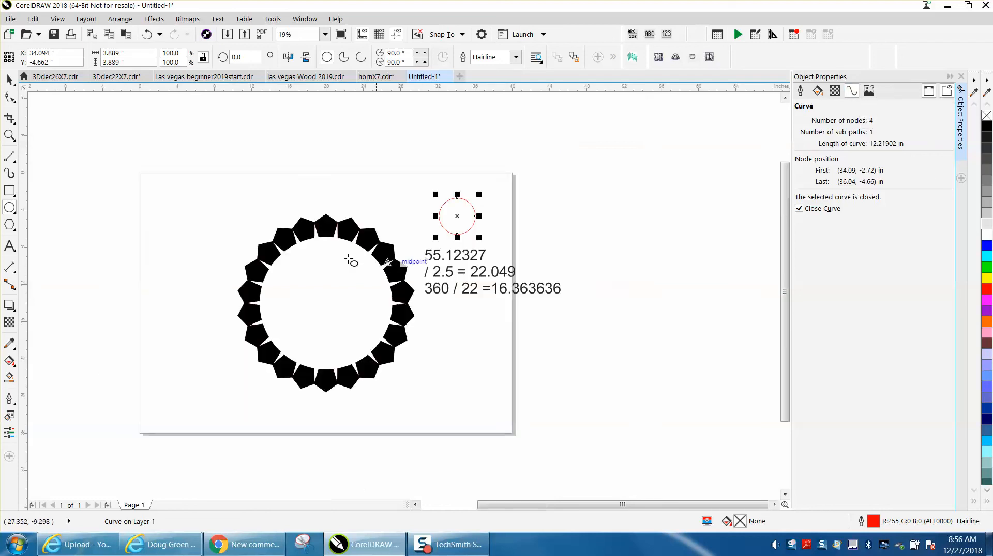
pyautogui.moveTo(182, 245)
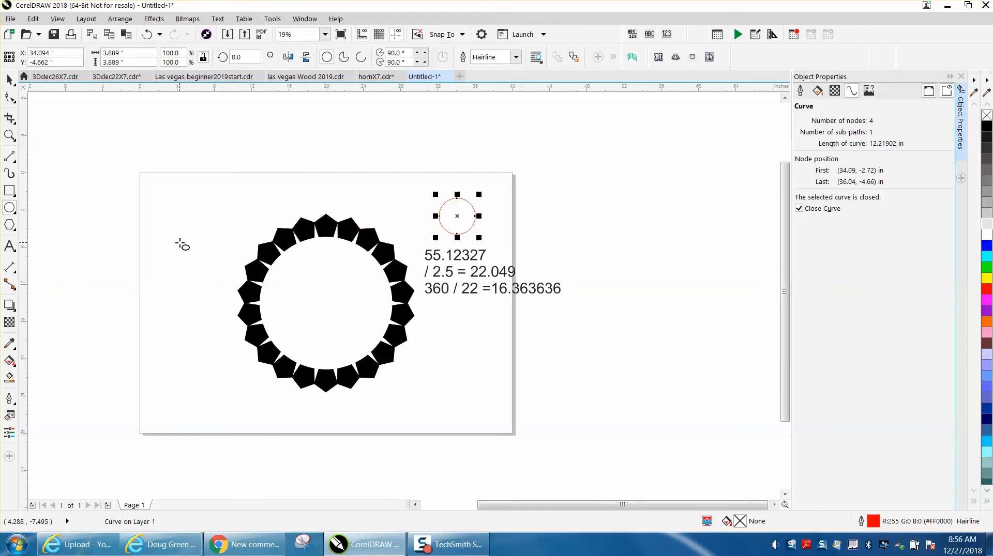